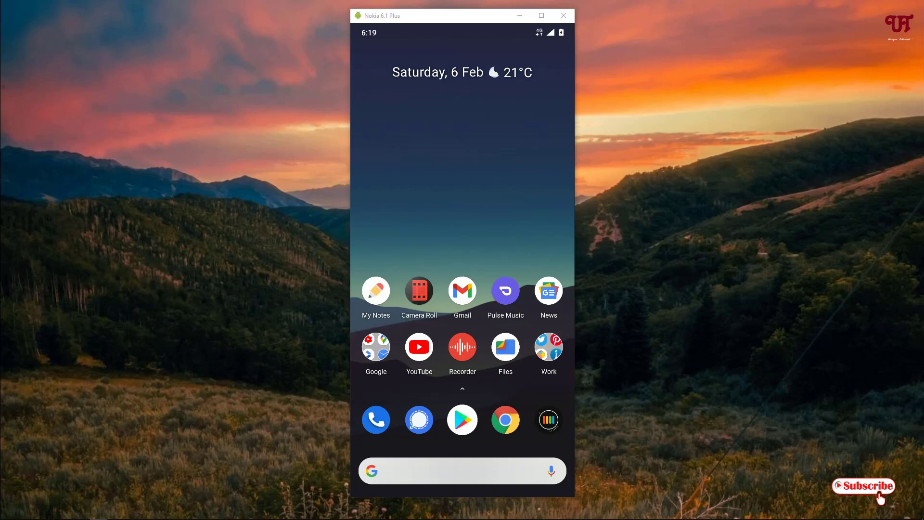
# Search the Play Store for "net monster" from the home screen.
pyautogui.click(463, 420)
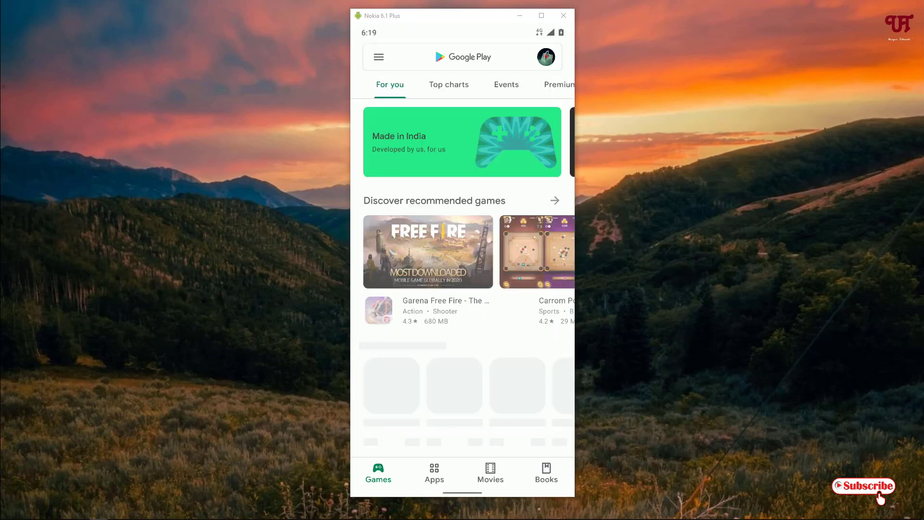
pyautogui.click(463, 57)
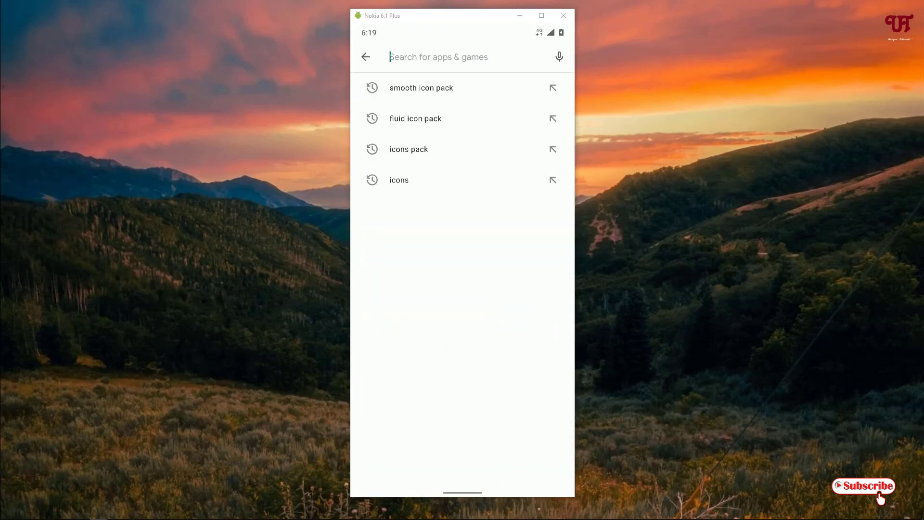
pyautogui.click(439, 57)
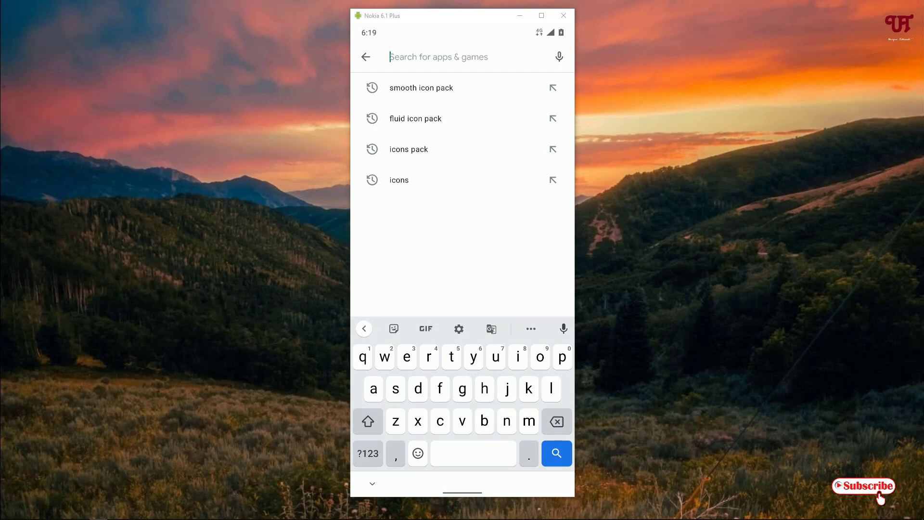
pyautogui.write('net monster')
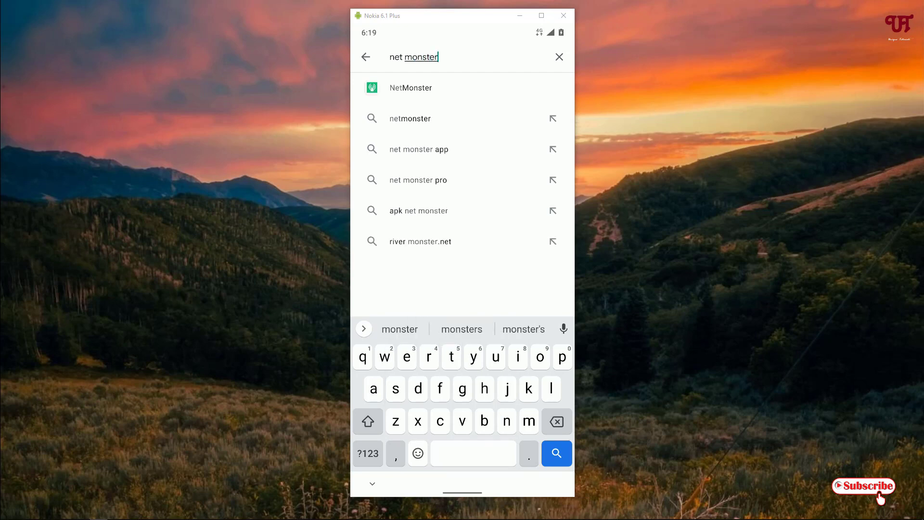
# View NetMonster's store page and scroll through its what's-new notes.
pyautogui.click(556, 453)
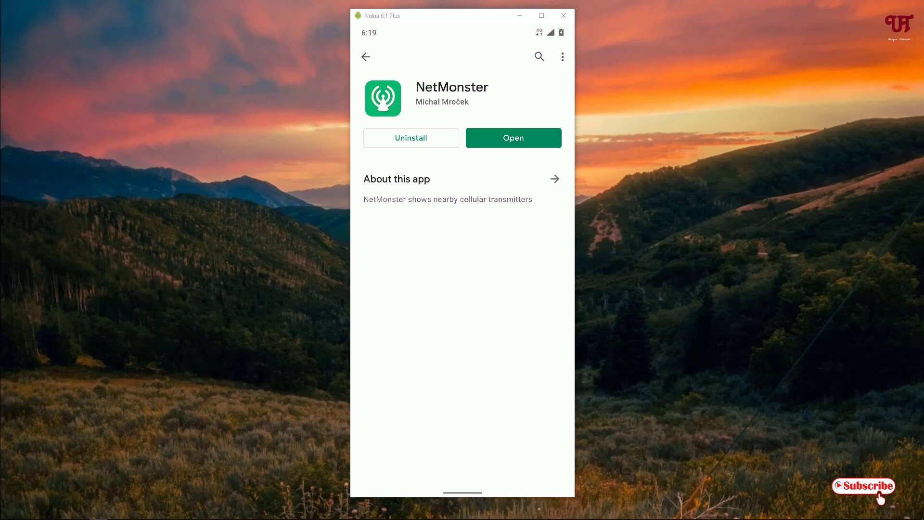
pyautogui.scroll(-3)
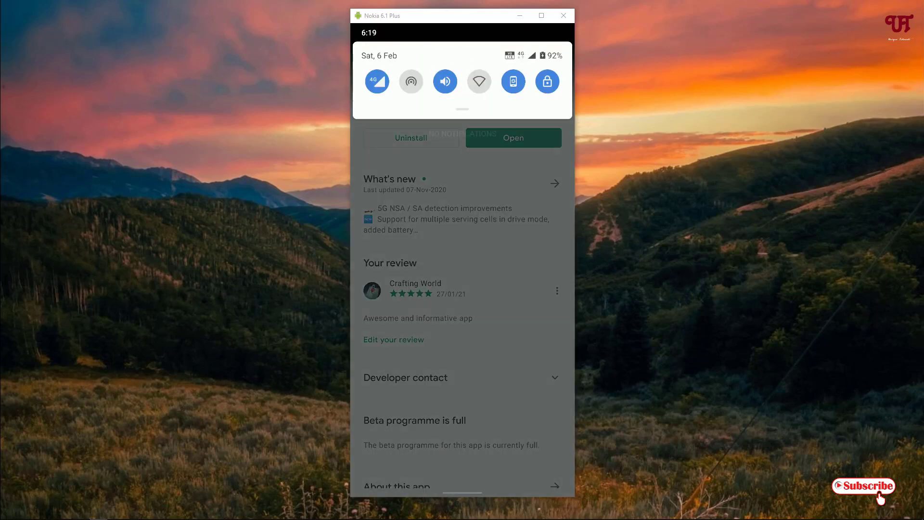
pyautogui.scroll(-3)
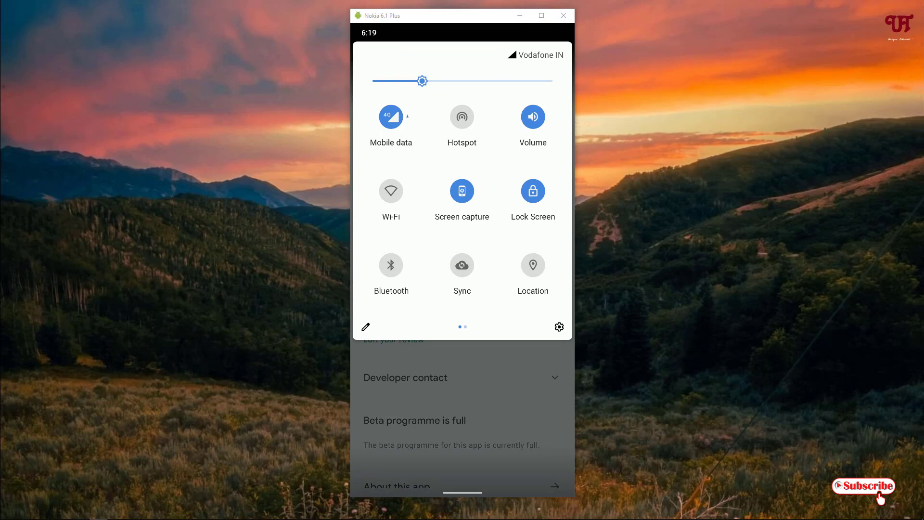
pyautogui.click(533, 273)
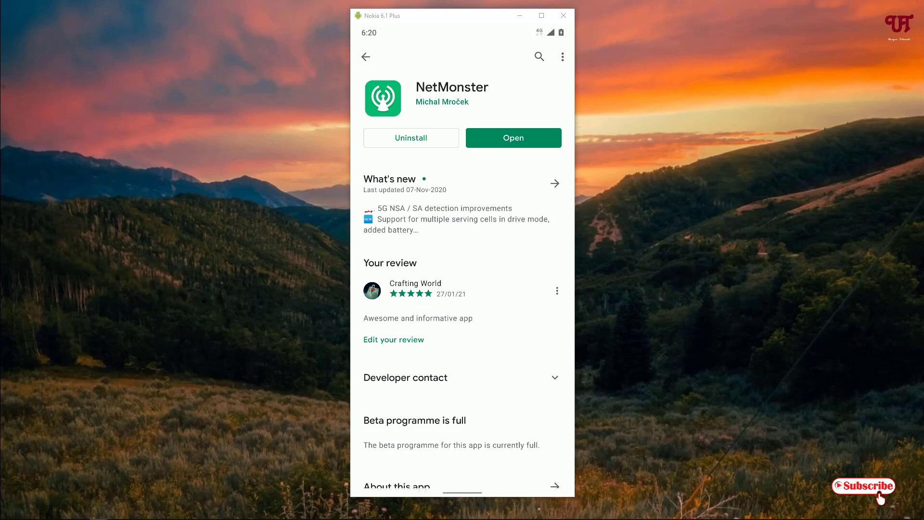
# Launch NetMonster to its live view of the Vodafone 4G LTE 1800 serving cell.
pyautogui.click(512, 138)
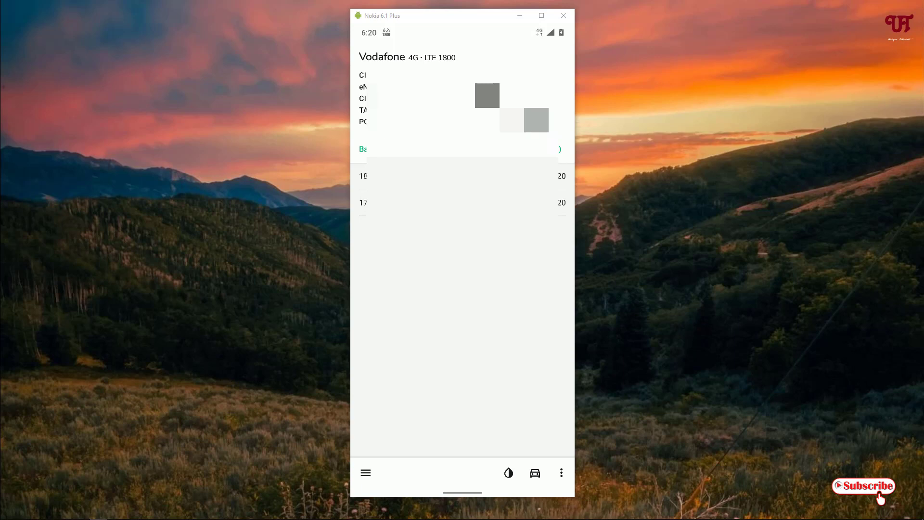
pyautogui.click(366, 472)
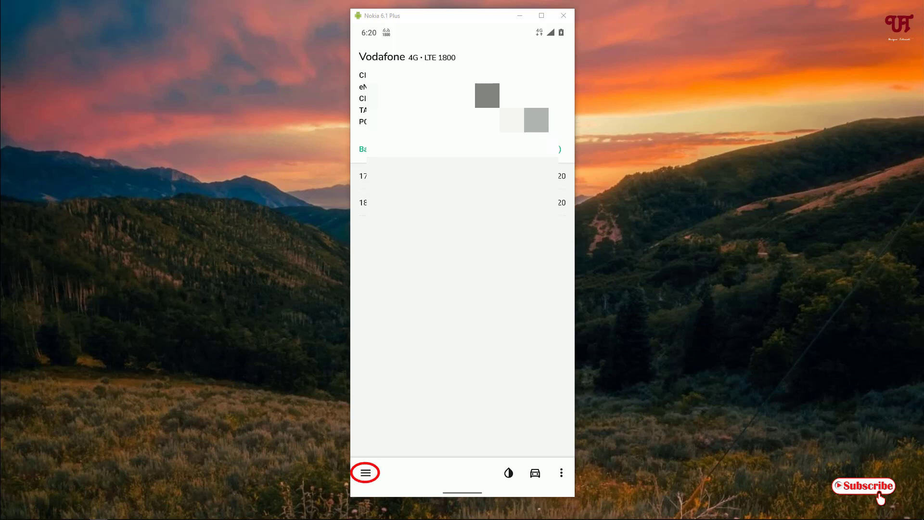
# Switch NetMonster to the Map section showing the nearby 4G cell tower.
pyautogui.click(366, 472)
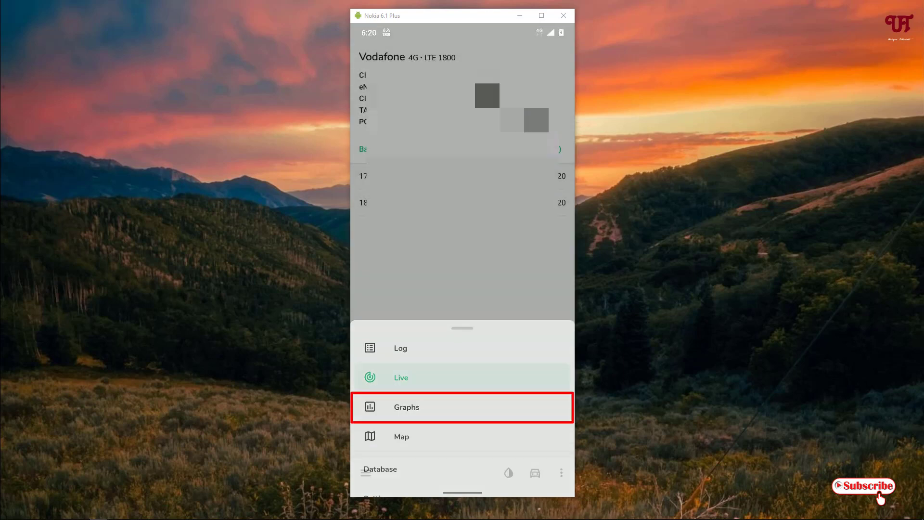
pyautogui.click(401, 436)
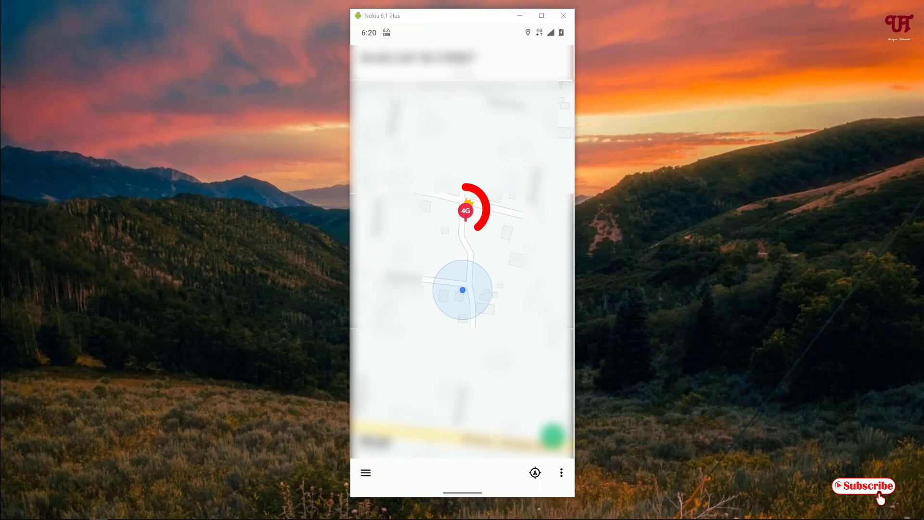